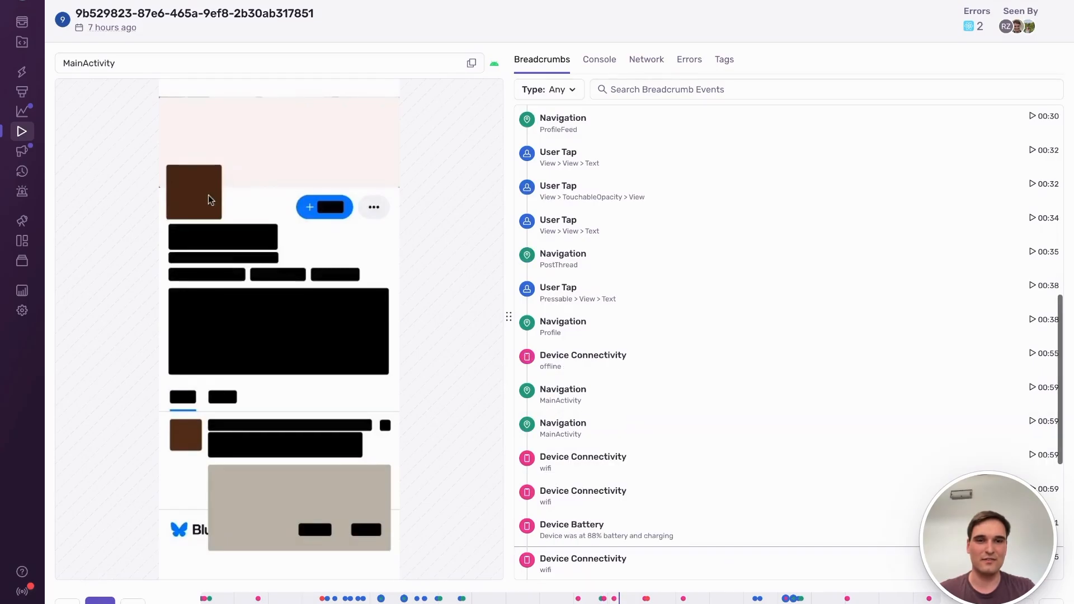
mouse_move(70, 50)
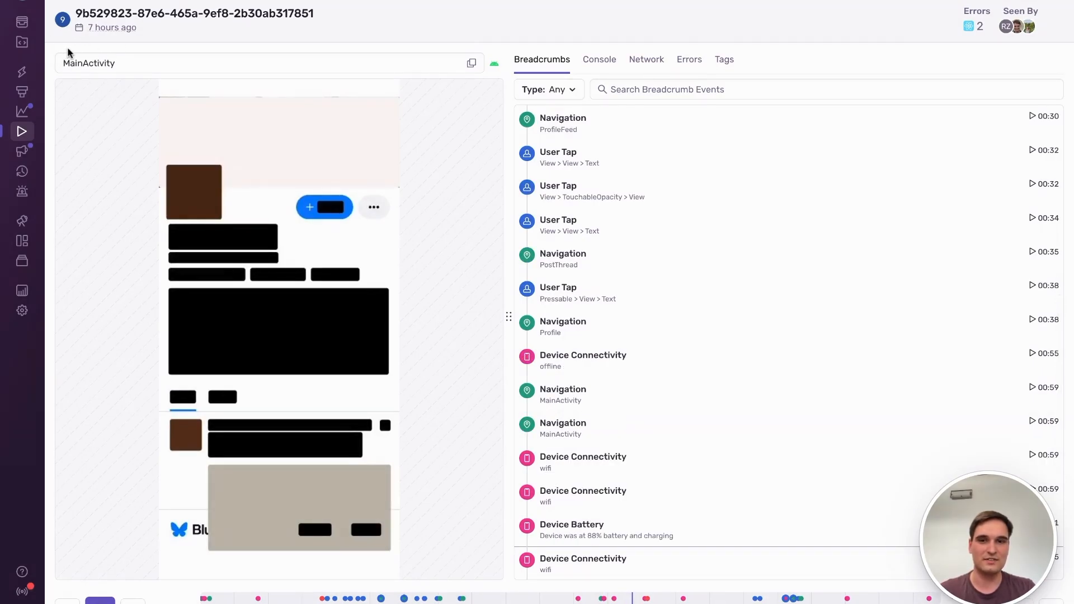
Step: Scroll the breadcrumbs down to the 'Poll latest failed' error after the connectivity and battery events
scroll(down, 3)
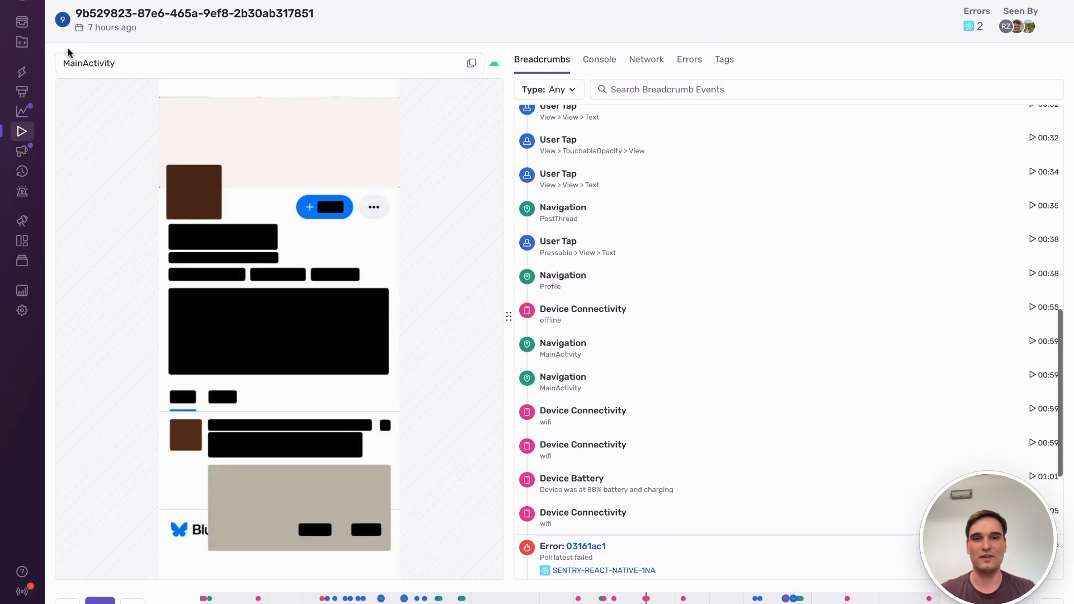
scroll(down, 3)
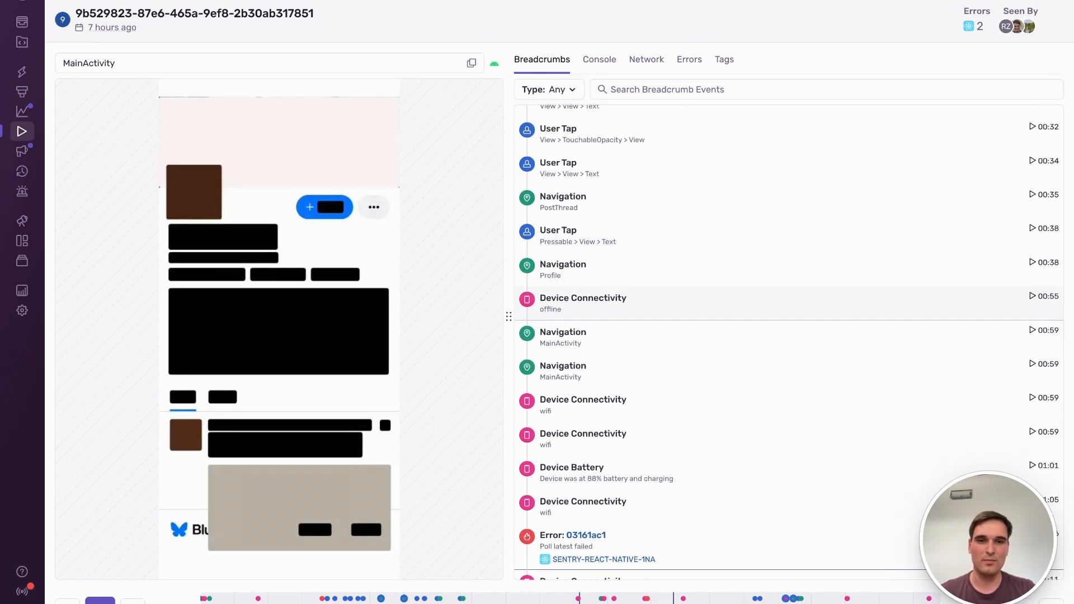
Step: Seek the replay to the 00:59 Device Connectivity wifi breadcrumb
scroll(down, 3)
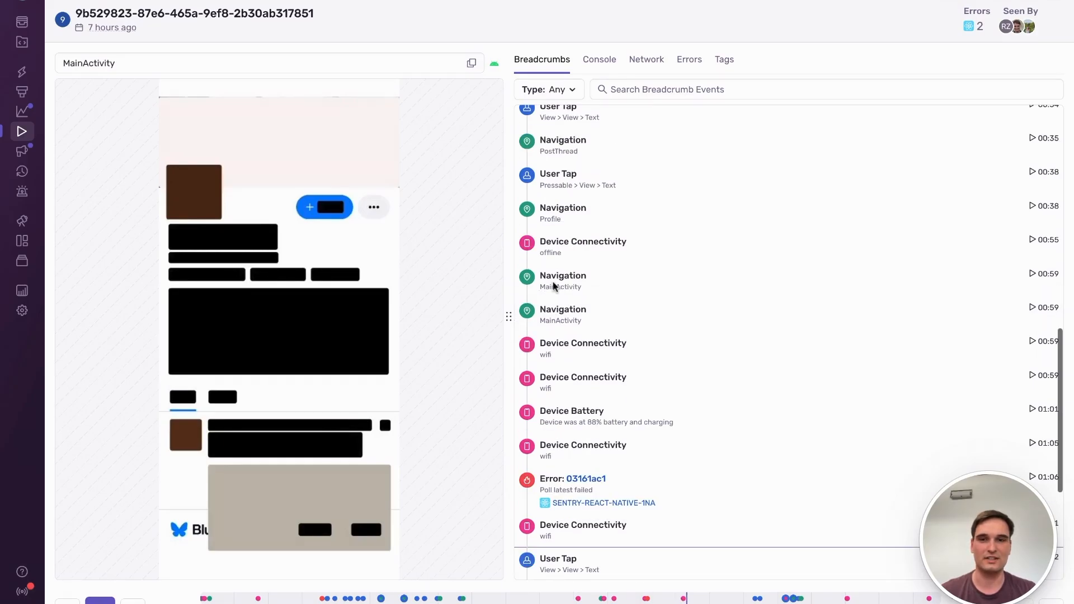
mouse_move(588, 421)
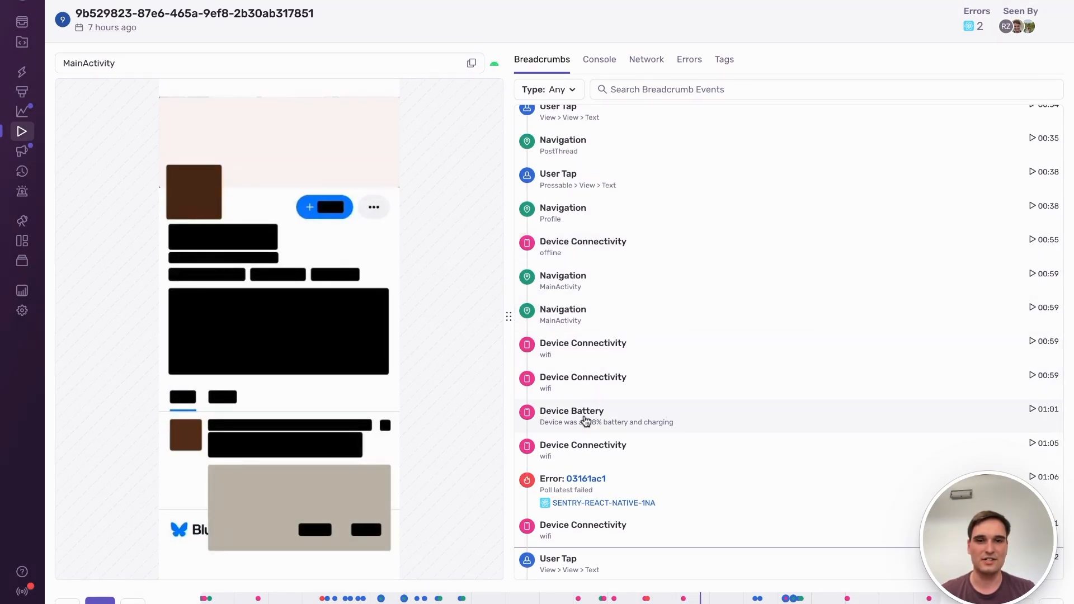
mouse_move(623, 280)
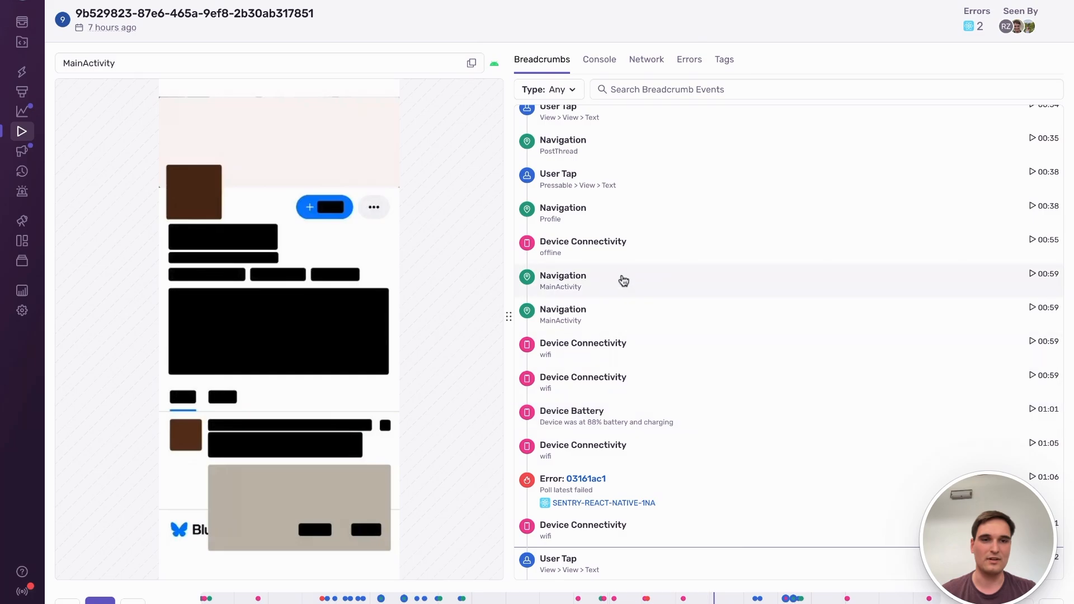
mouse_move(631, 257)
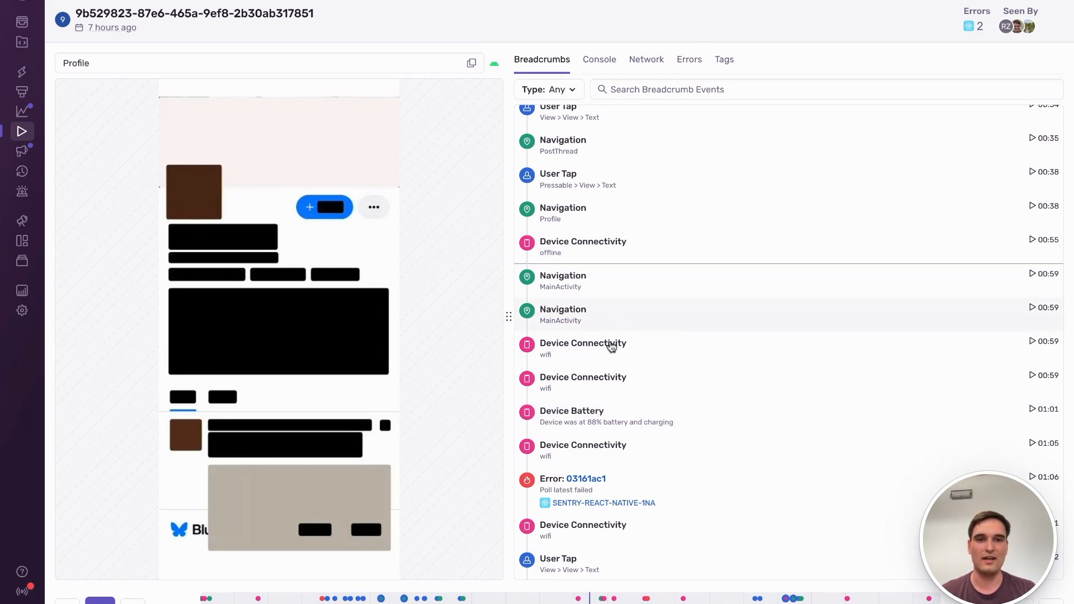
click(597, 347)
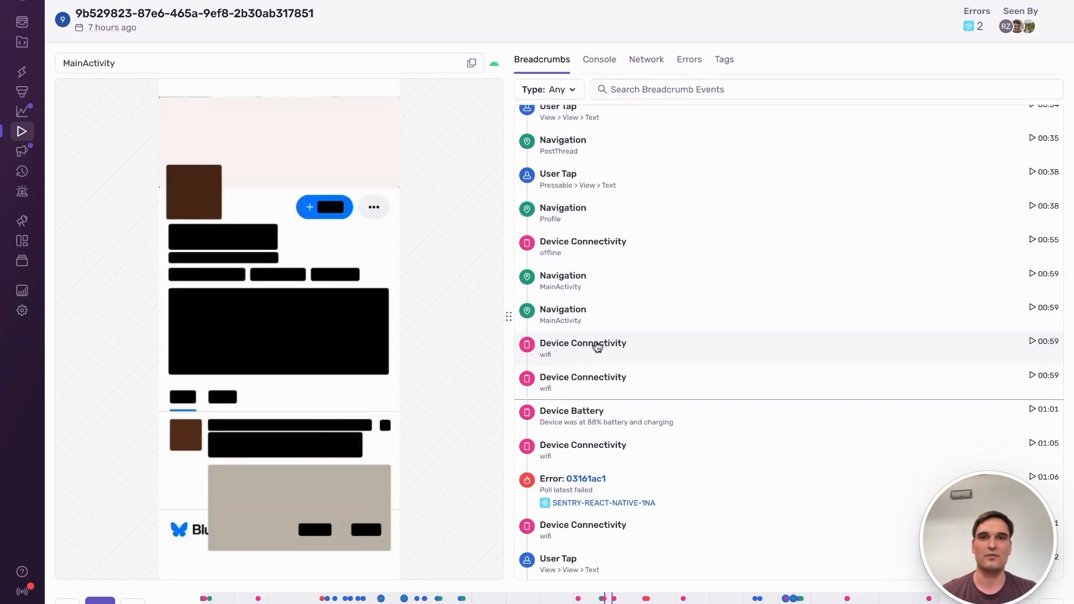
mouse_move(604, 416)
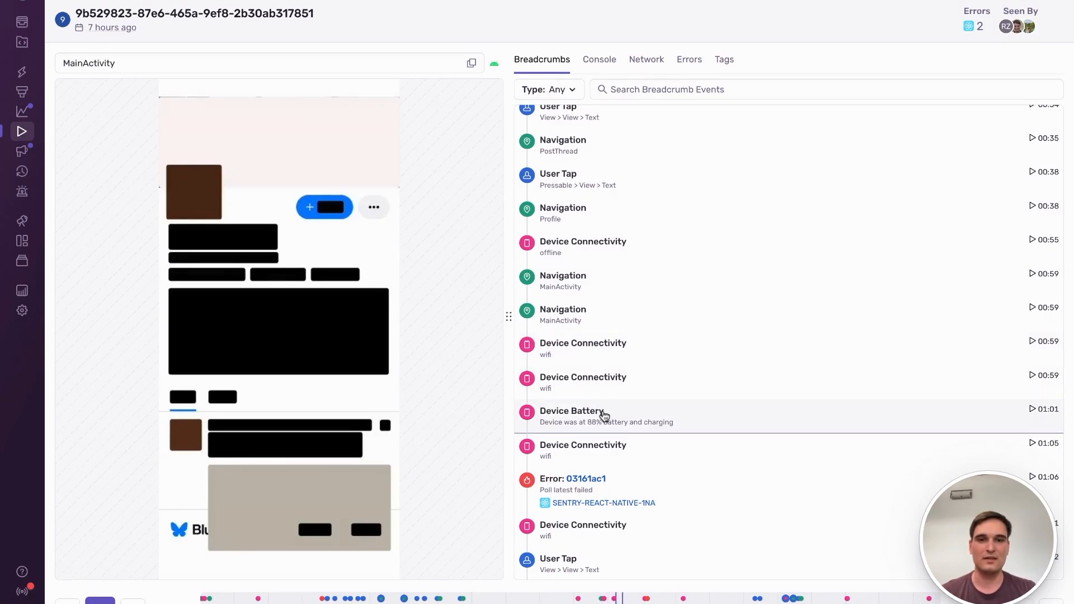